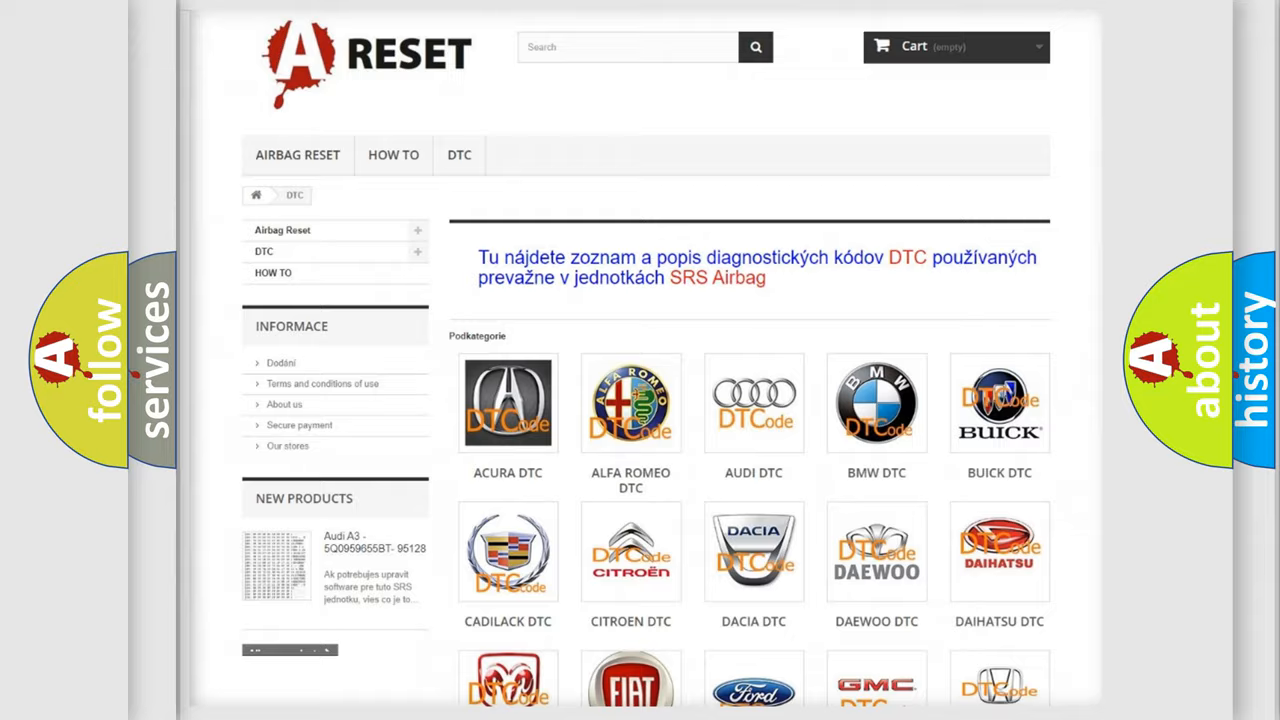
{"action": "scroll", "scroll_direction": "down", "scroll_amount": 3}
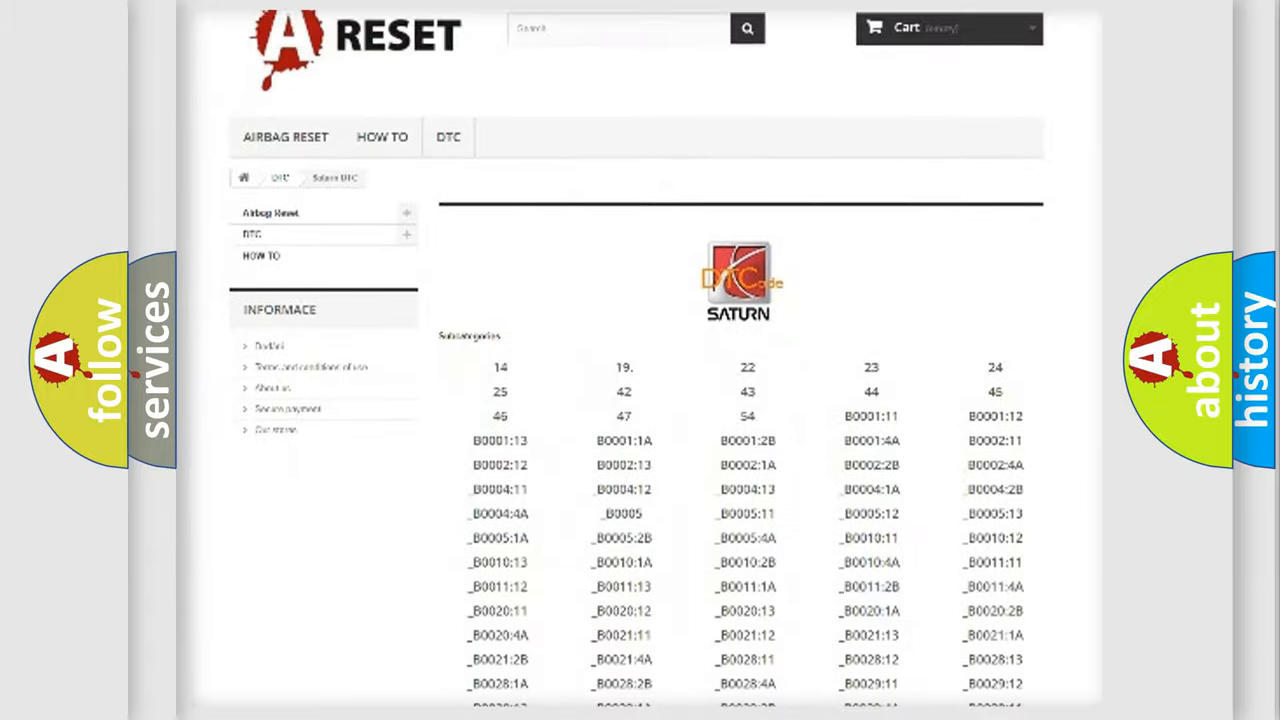
{"action": "scroll", "scroll_direction": "down", "scroll_amount": 3}
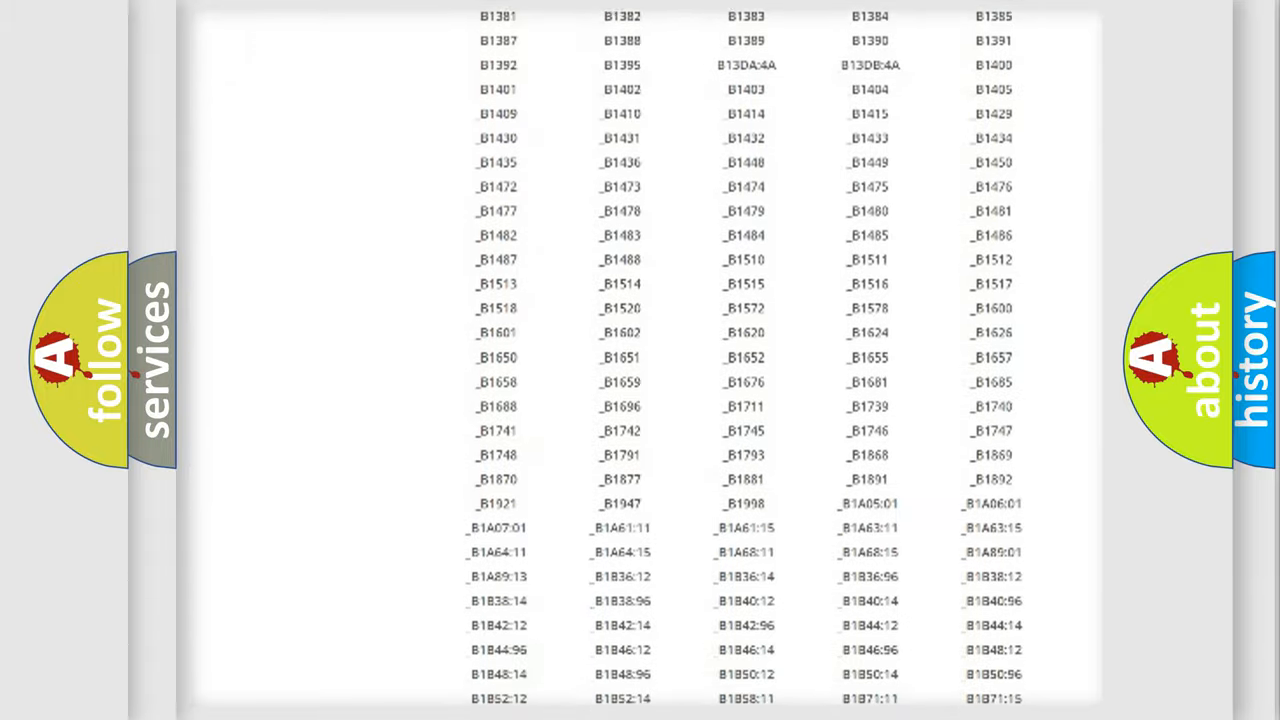